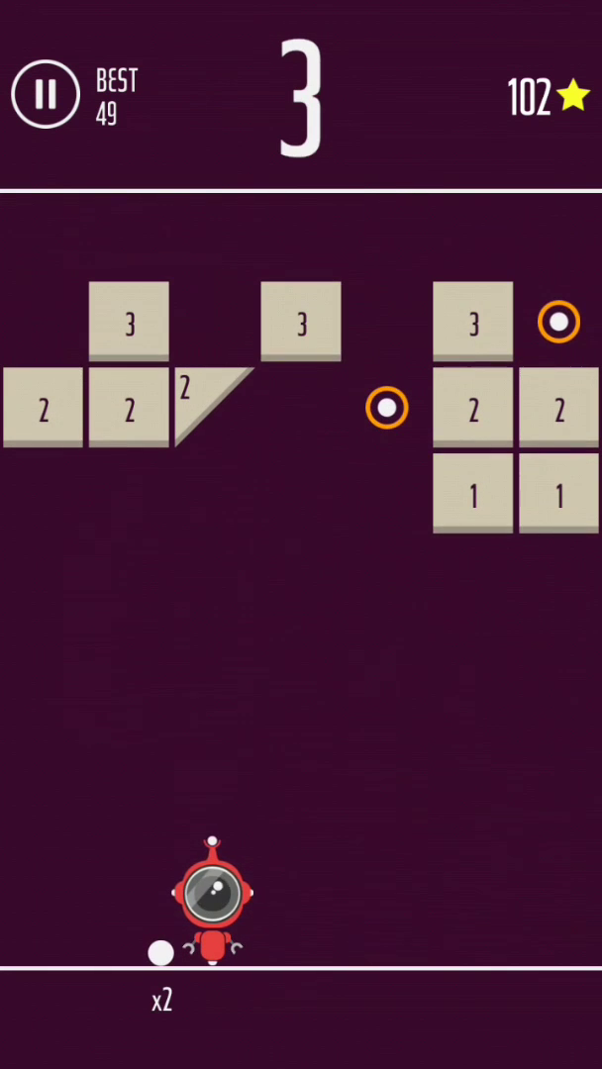
pyautogui.click(211, 896)
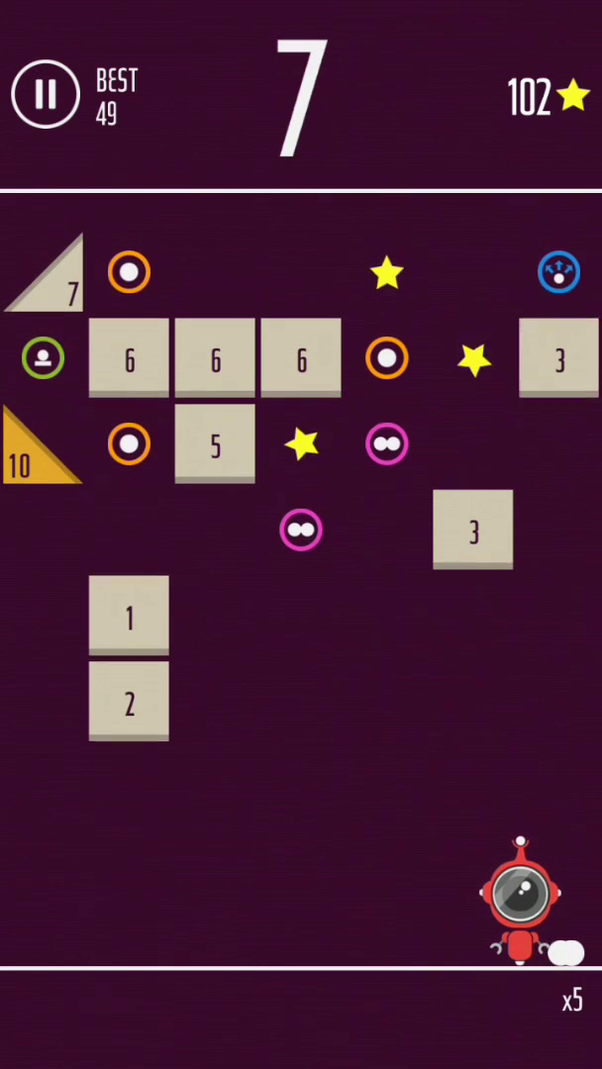
pyautogui.click(527, 901)
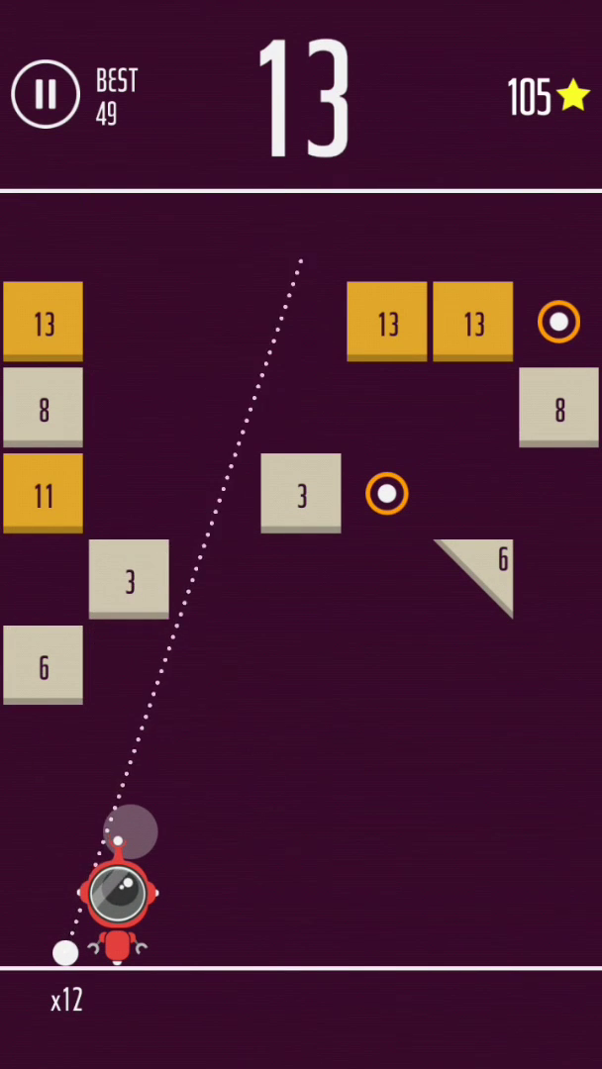
pyautogui.click(121, 900)
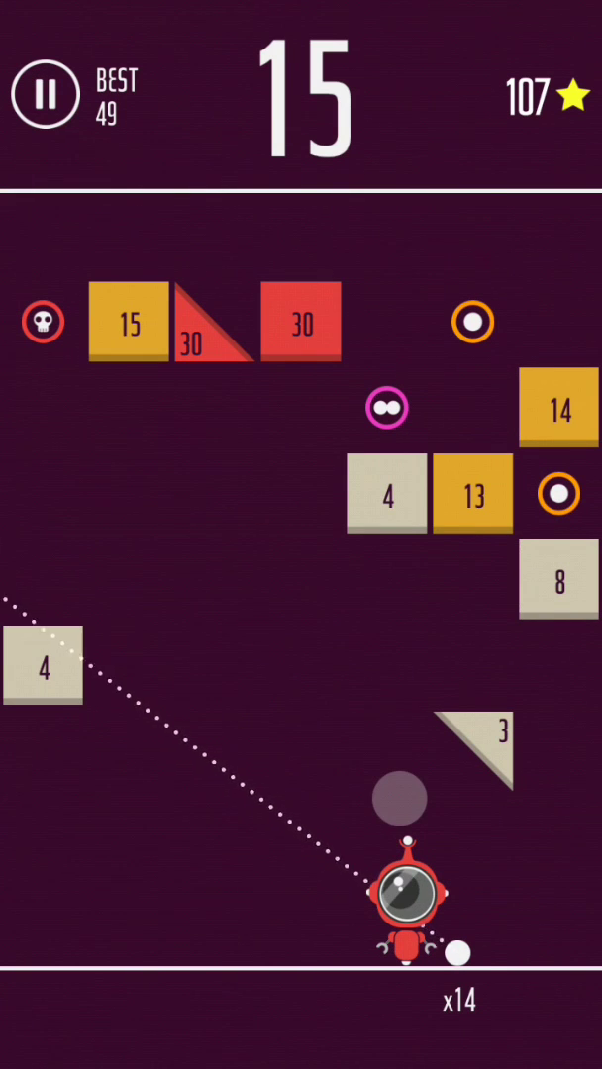
pyautogui.click(408, 899)
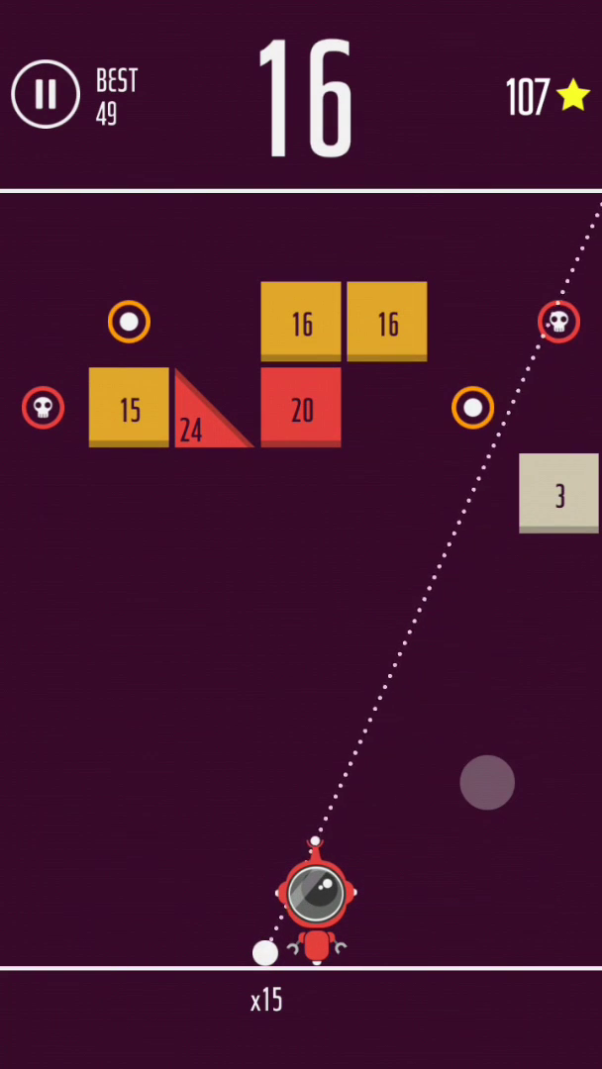
pyautogui.click(315, 911)
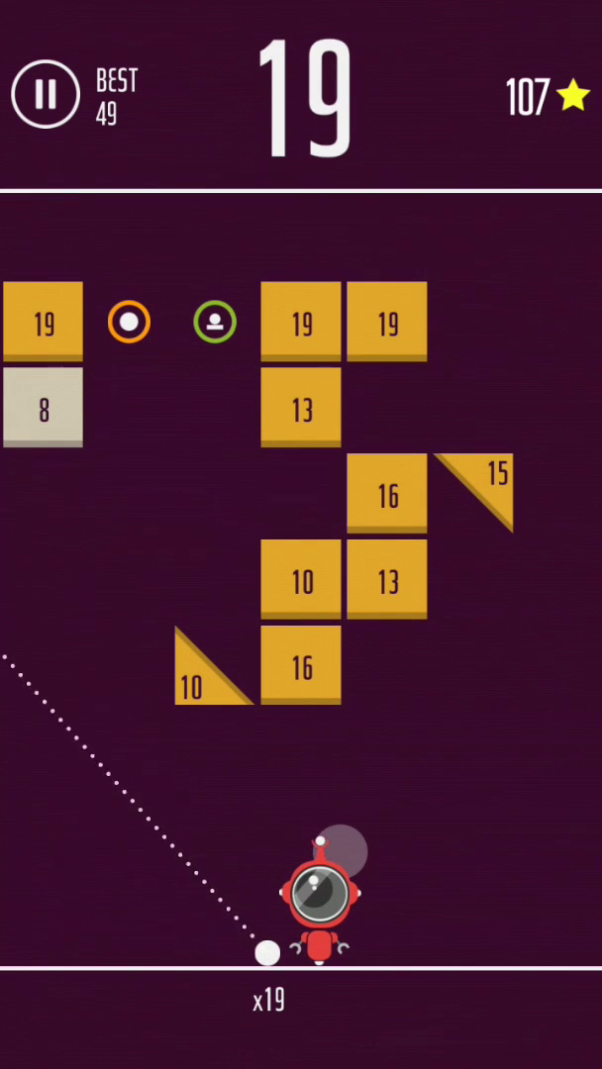
pyautogui.click(268, 953)
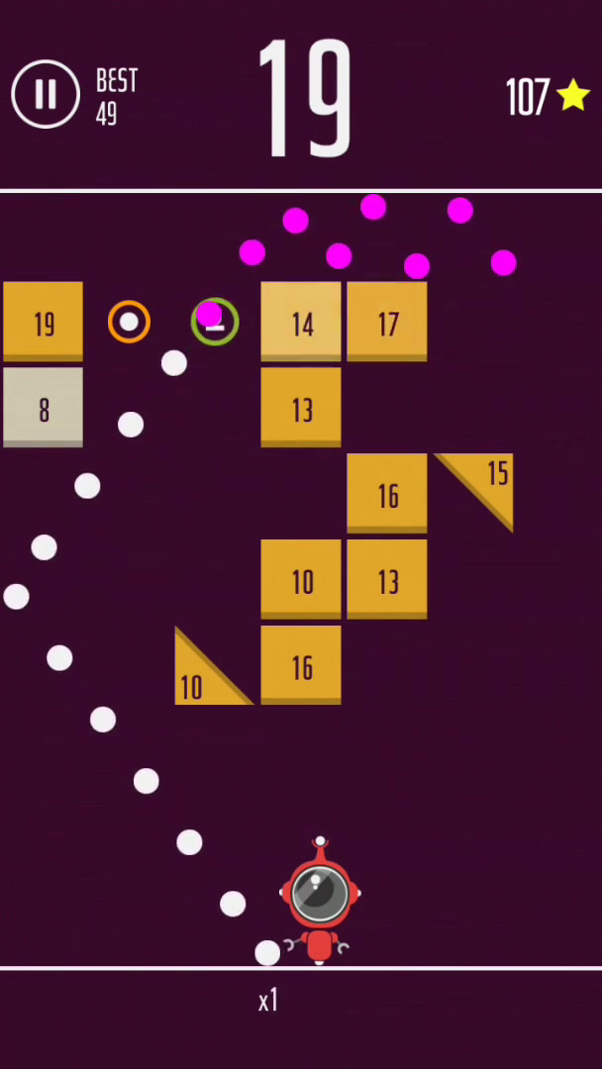